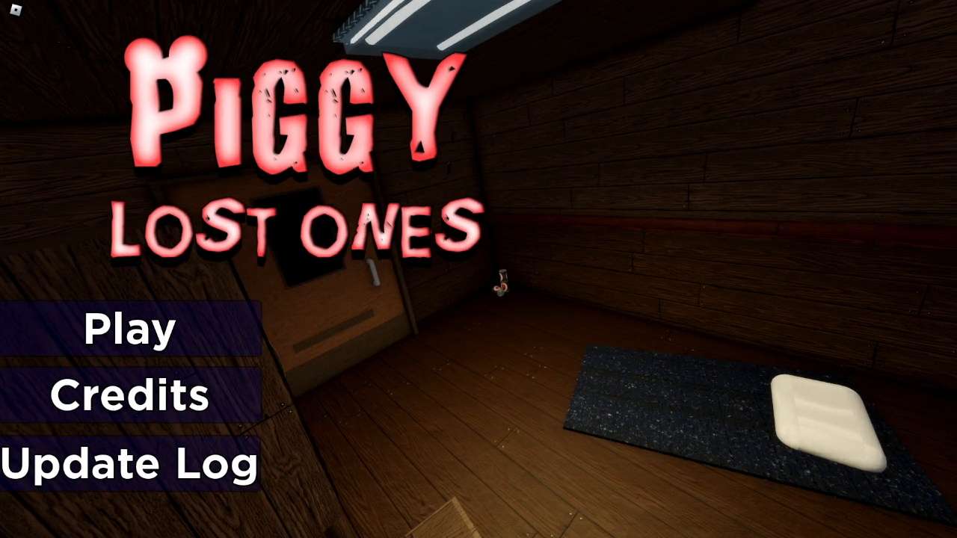
Step: Start the game from the title screen and launch Chapter 1-Campsite
{"action": "left_click", "coordinate": [128, 332]}
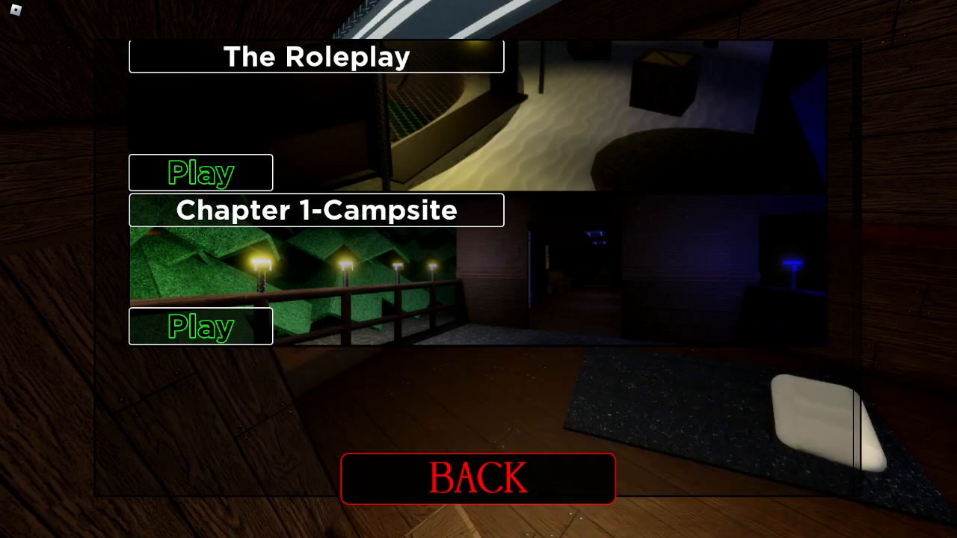
{"action": "left_click", "coordinate": [200, 326]}
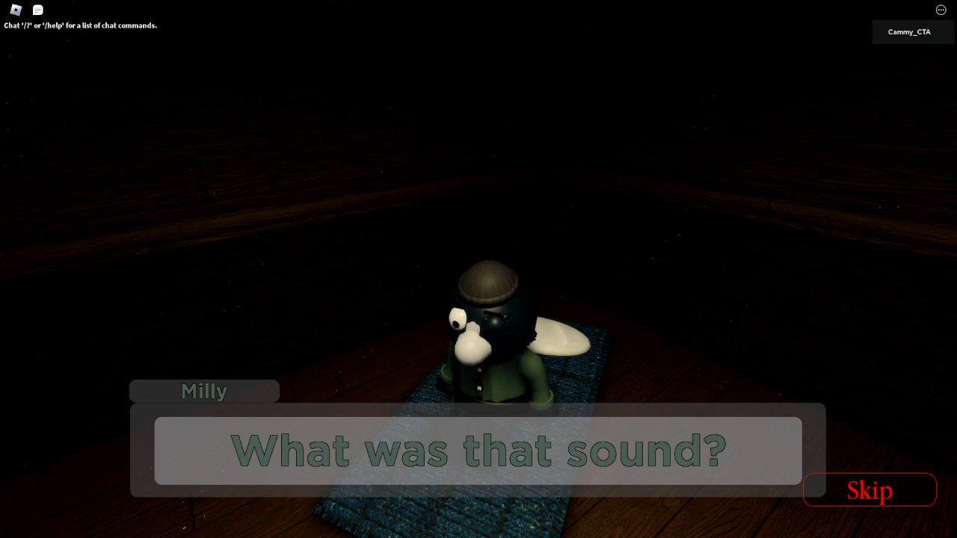
Step: Skip the opening Milly dialogue to take control inside the cabin
{"action": "left_click", "coordinate": [869, 491]}
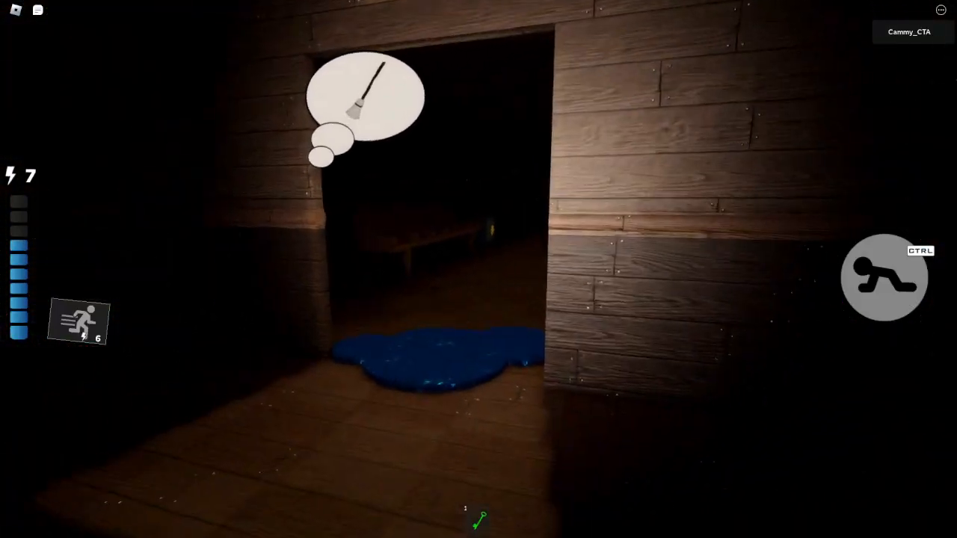
Step: Walk out of the cabin into the dark campsite beside the tents
{"action": "key", "text": "w"}
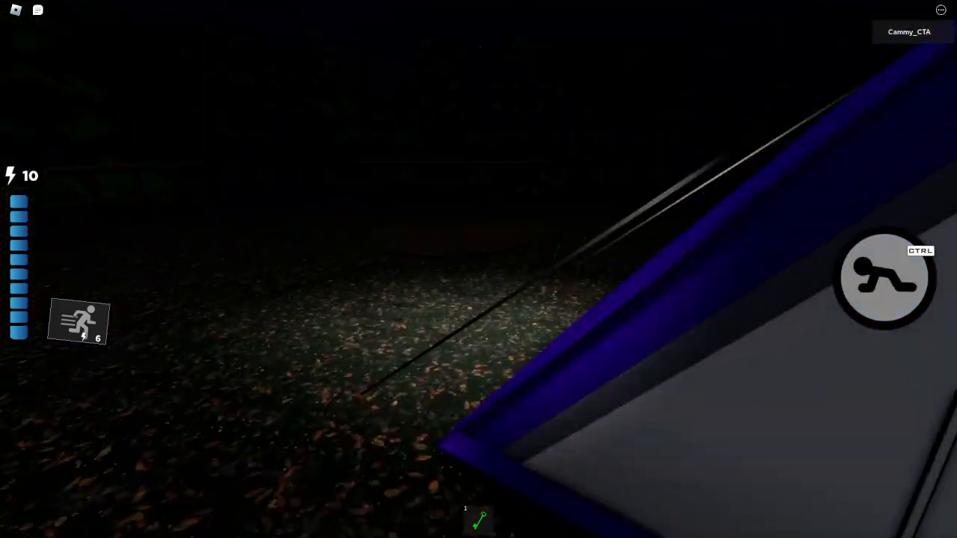
{"action": "mouse_move", "coordinate": [479, 269]}
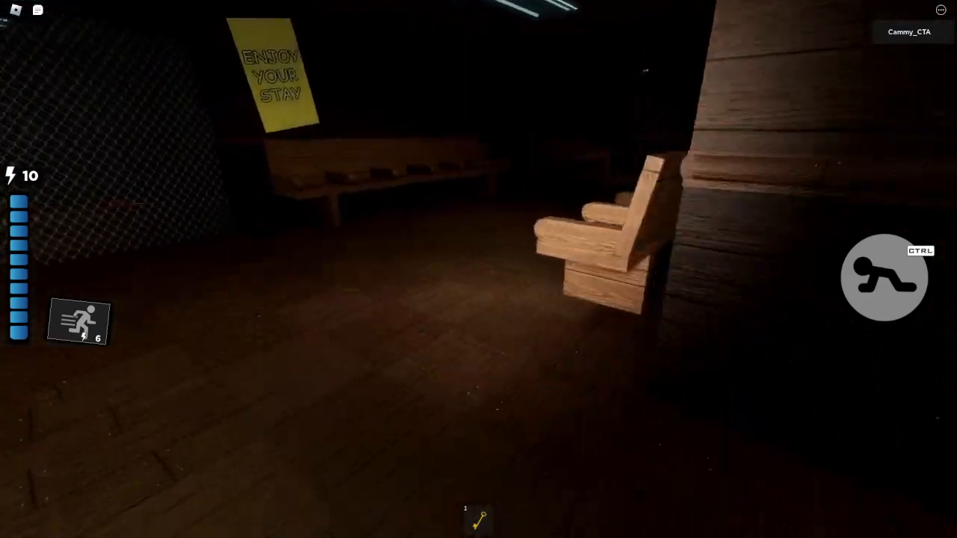
{"action": "mouse_move", "coordinate": [479, 269]}
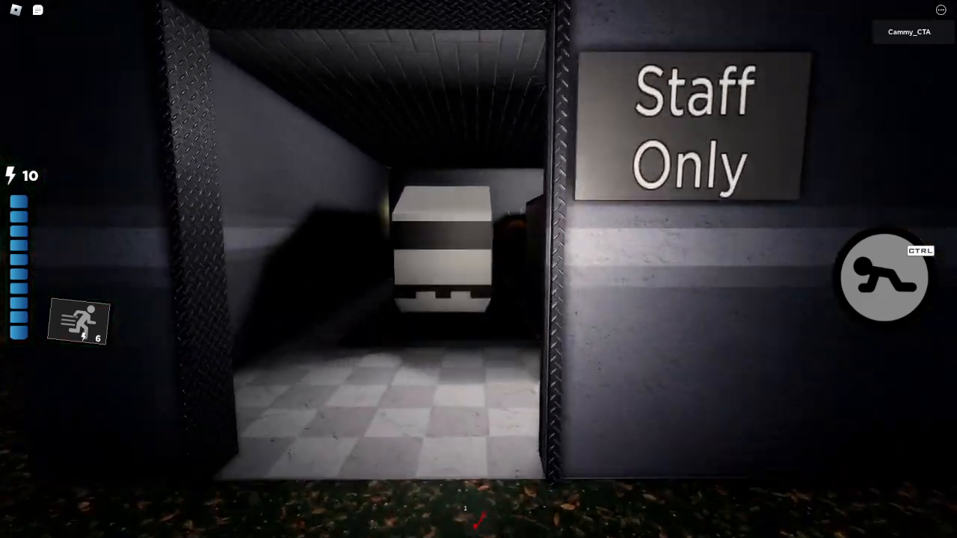
{"action": "mouse_move", "coordinate": [479, 269]}
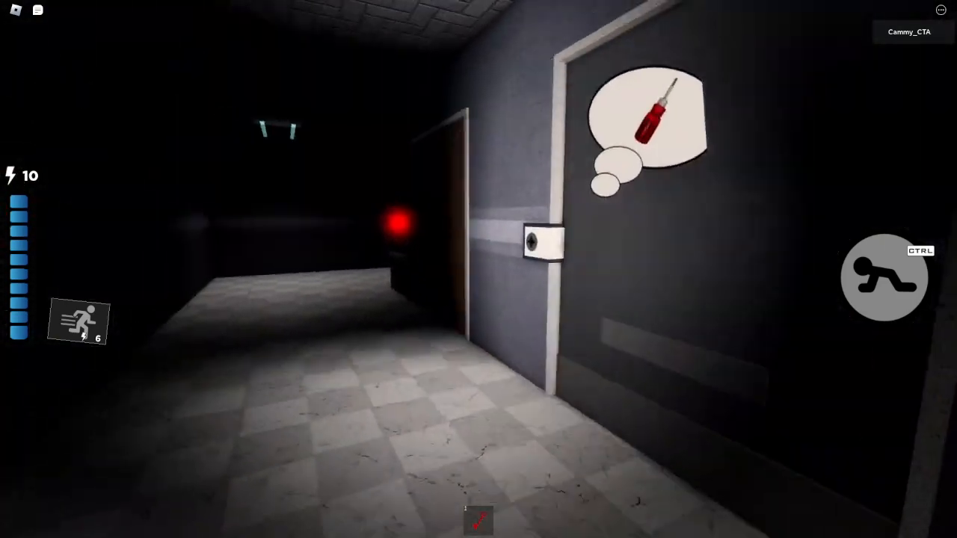
{"action": "mouse_move", "coordinate": [479, 269]}
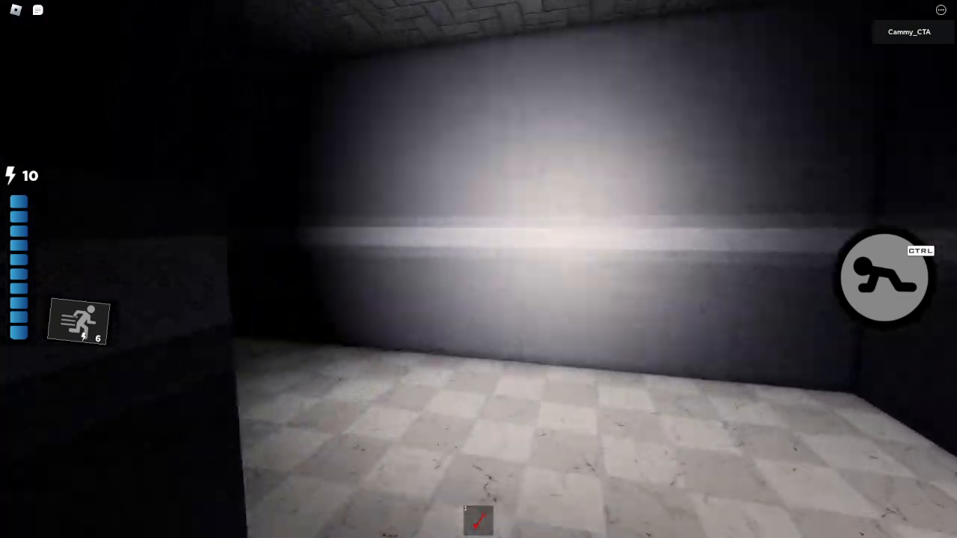
Step: Walk out of the Staff Only rooms past the tents to the fenced clearing with the lamp post
{"action": "key", "text": "w"}
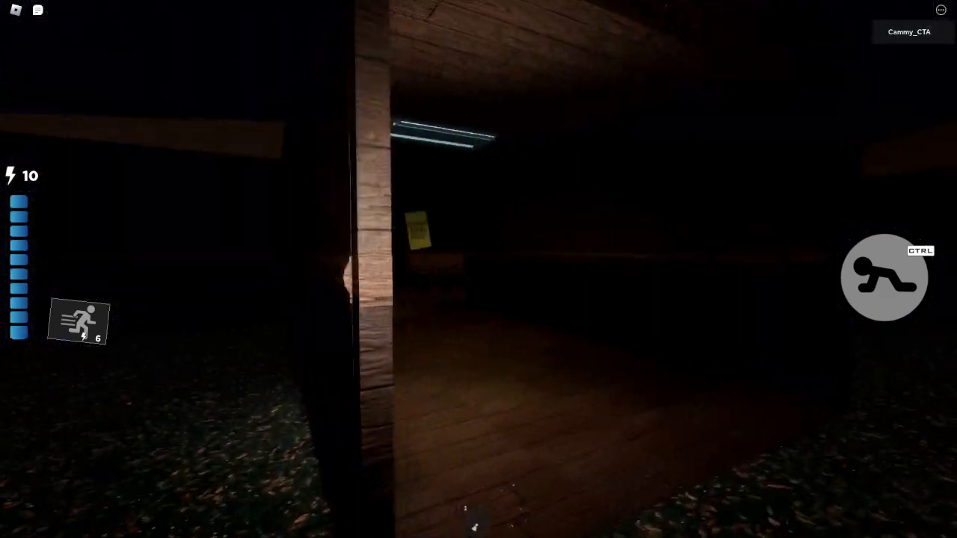
{"action": "mouse_move", "coordinate": [479, 269]}
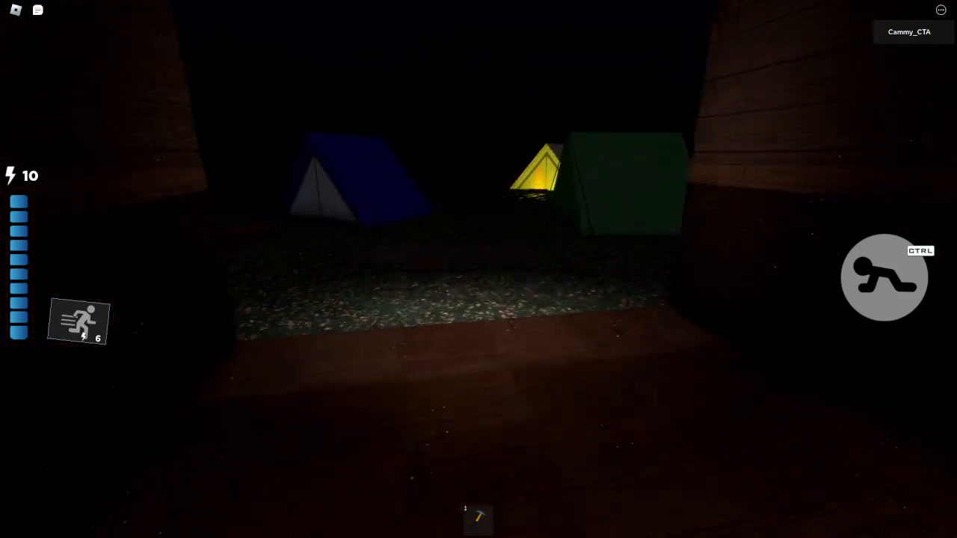
{"action": "mouse_move", "coordinate": [478, 269]}
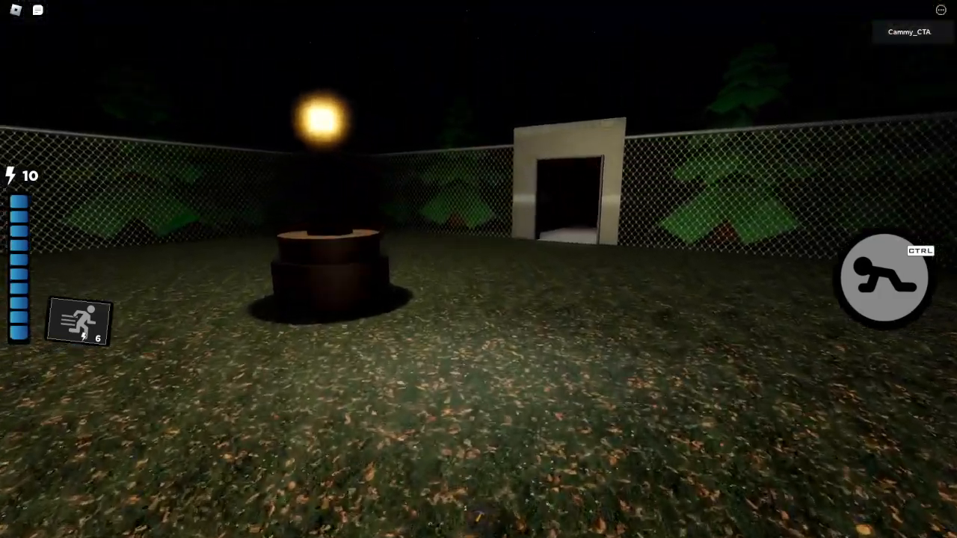
Step: Walk through the garage past the white trucks until encountering the antlered Piggy
{"action": "key", "text": "w"}
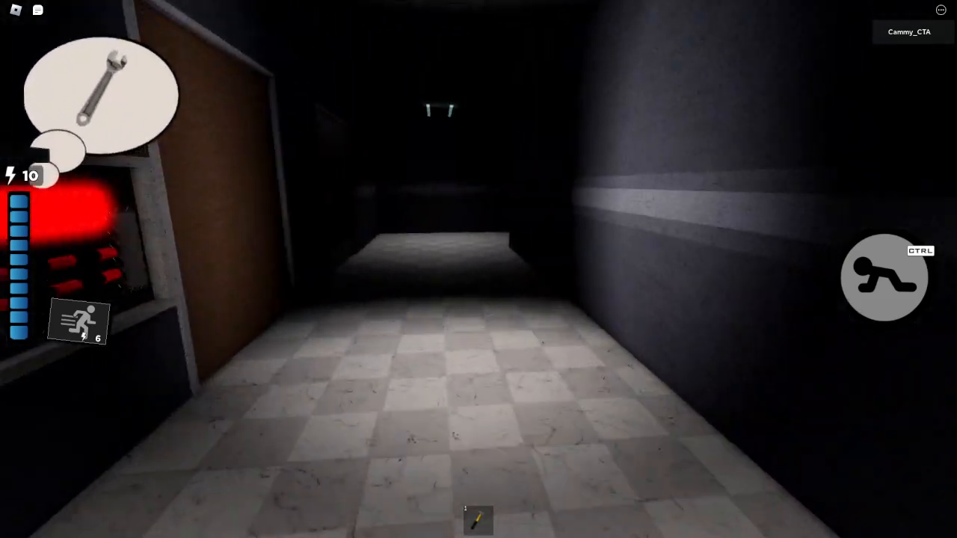
{"action": "mouse_move", "coordinate": [479, 270]}
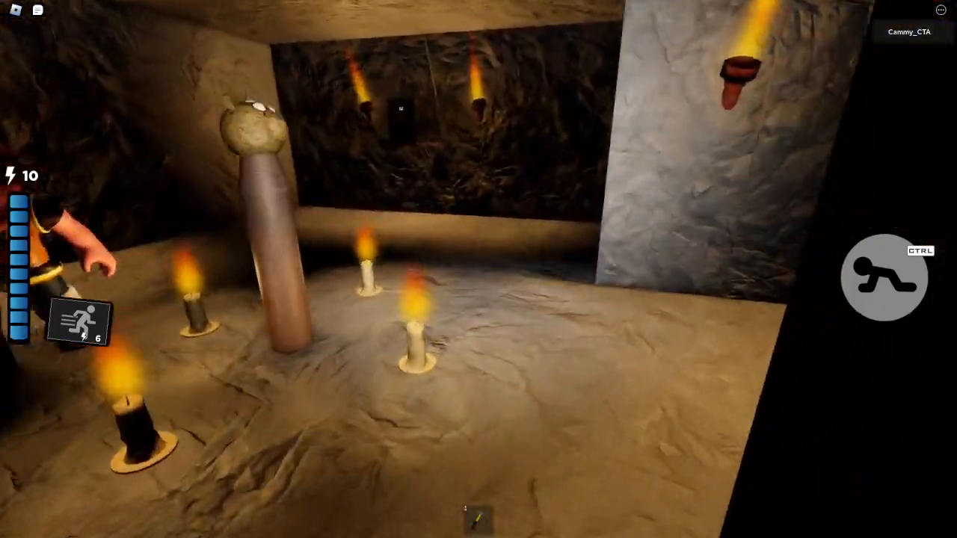
{"action": "mouse_move", "coordinate": [478, 269]}
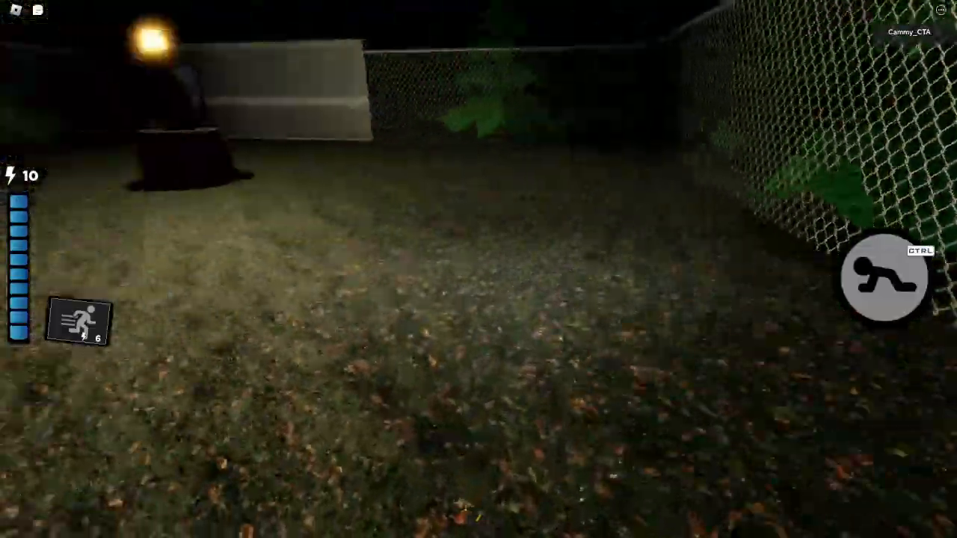
{"action": "mouse_move", "coordinate": [479, 269]}
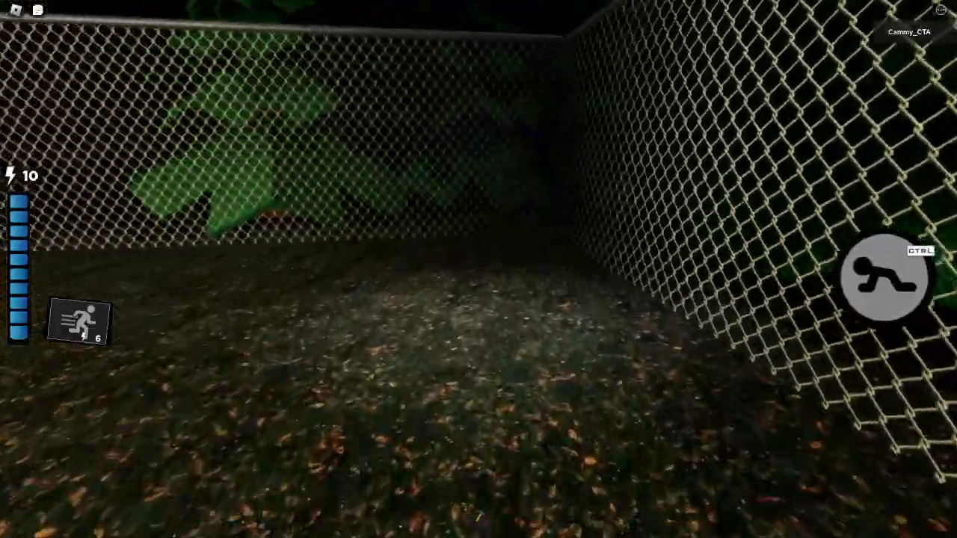
{"action": "mouse_move", "coordinate": [478, 269]}
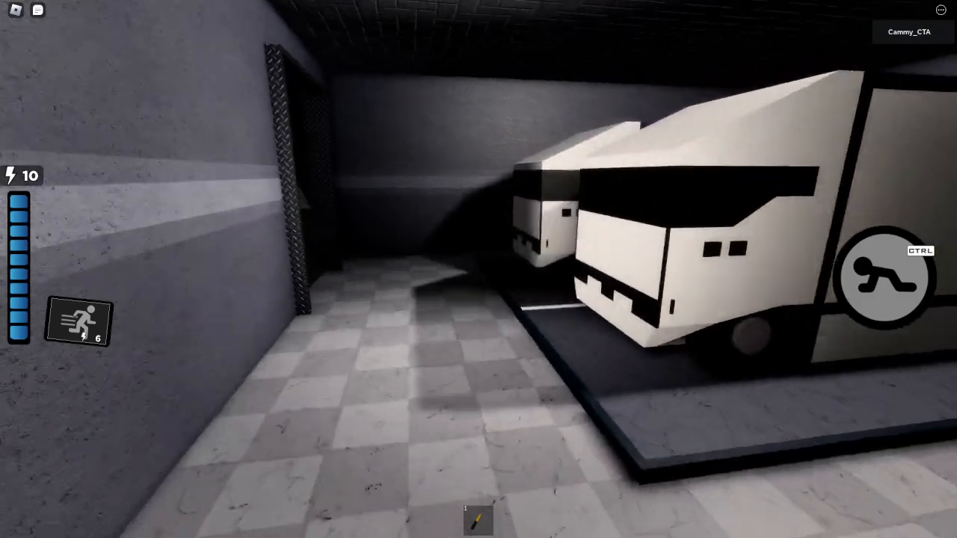
{"action": "mouse_move", "coordinate": [479, 269]}
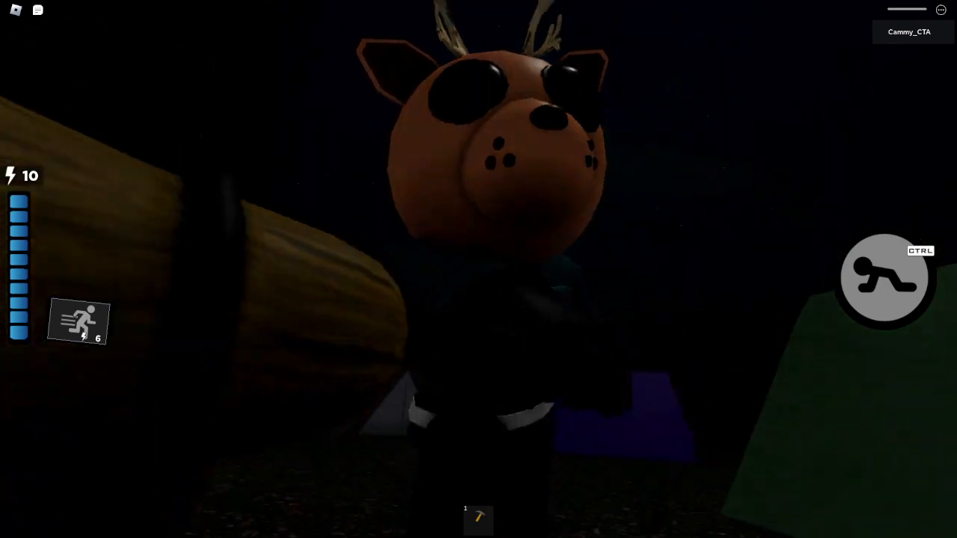
{"action": "mouse_move", "coordinate": [478, 269]}
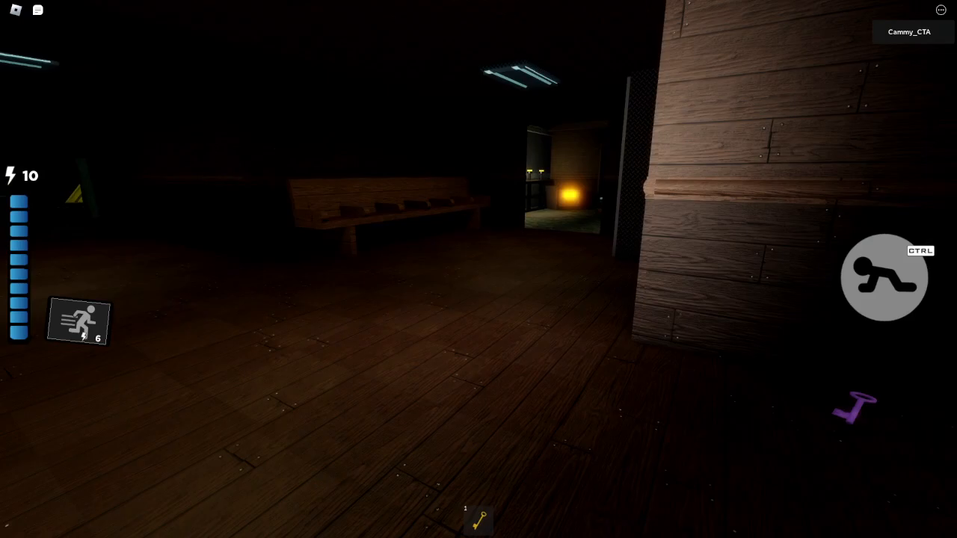
{"action": "mouse_move", "coordinate": [479, 269]}
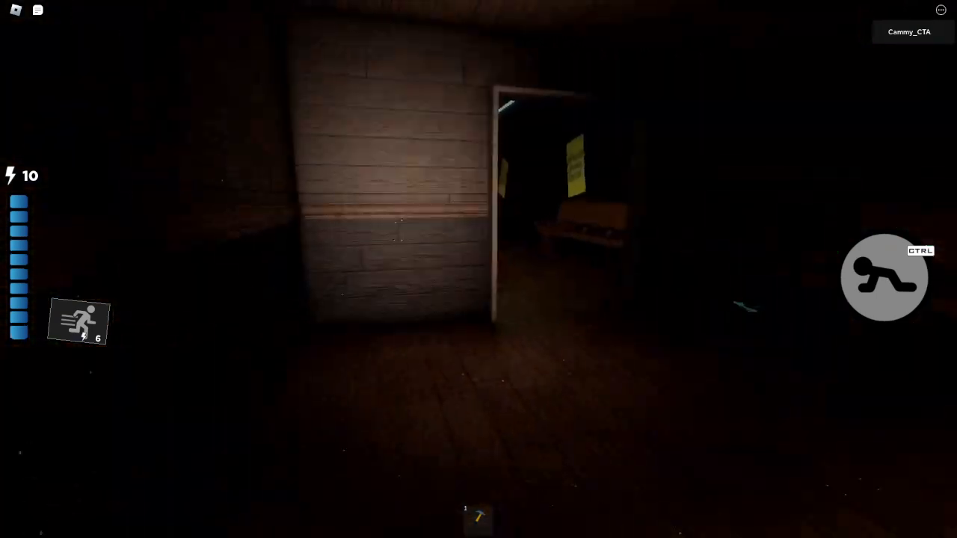
{"action": "mouse_move", "coordinate": [479, 269]}
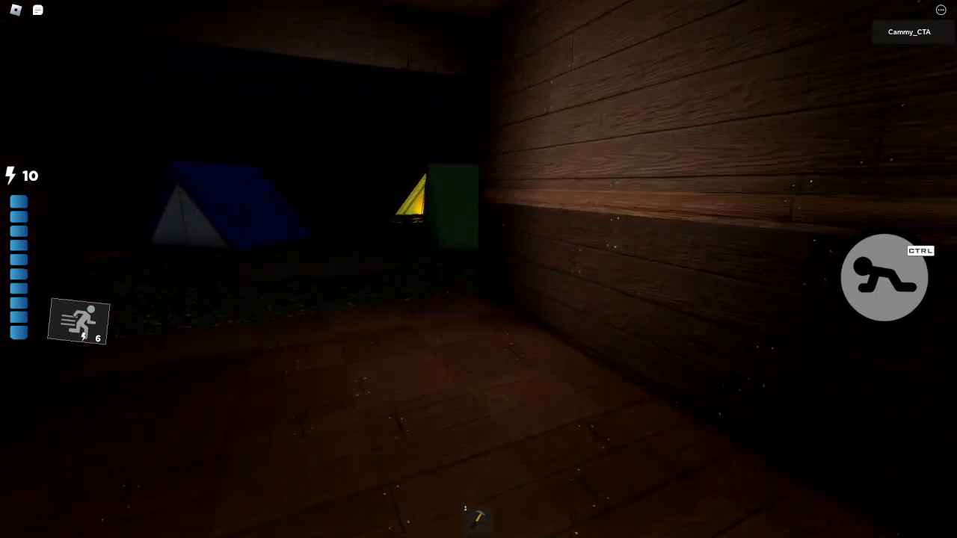
{"action": "mouse_move", "coordinate": [478, 270]}
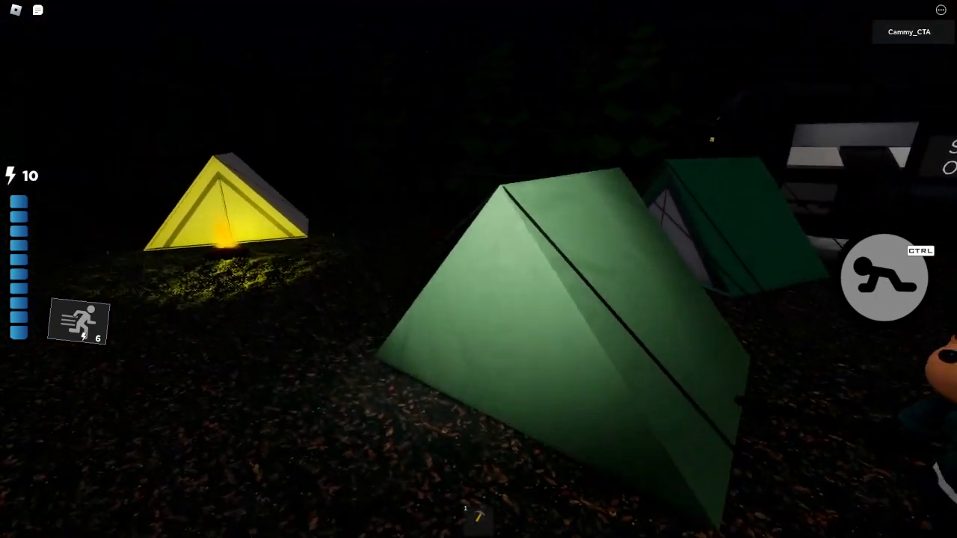
{"action": "mouse_move", "coordinate": [479, 269]}
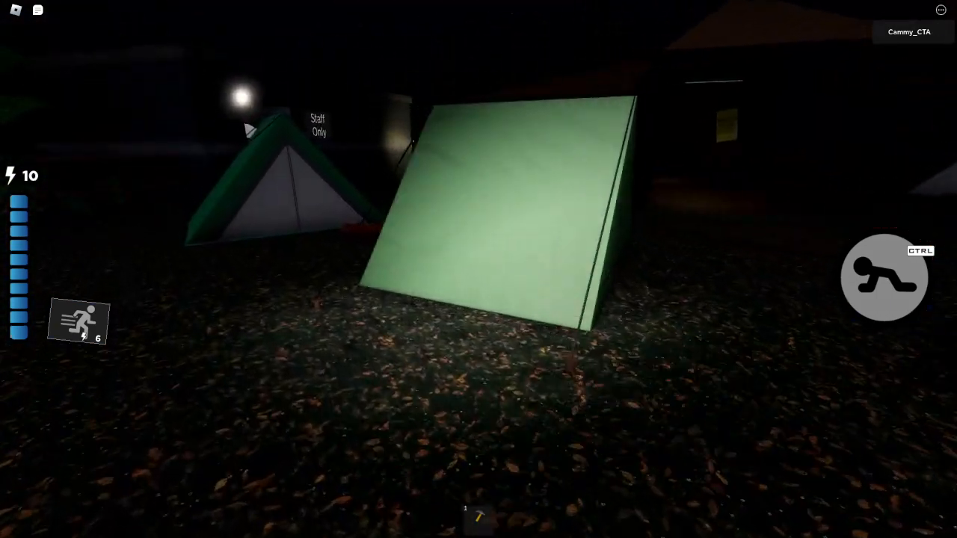
{"action": "mouse_move", "coordinate": [479, 269]}
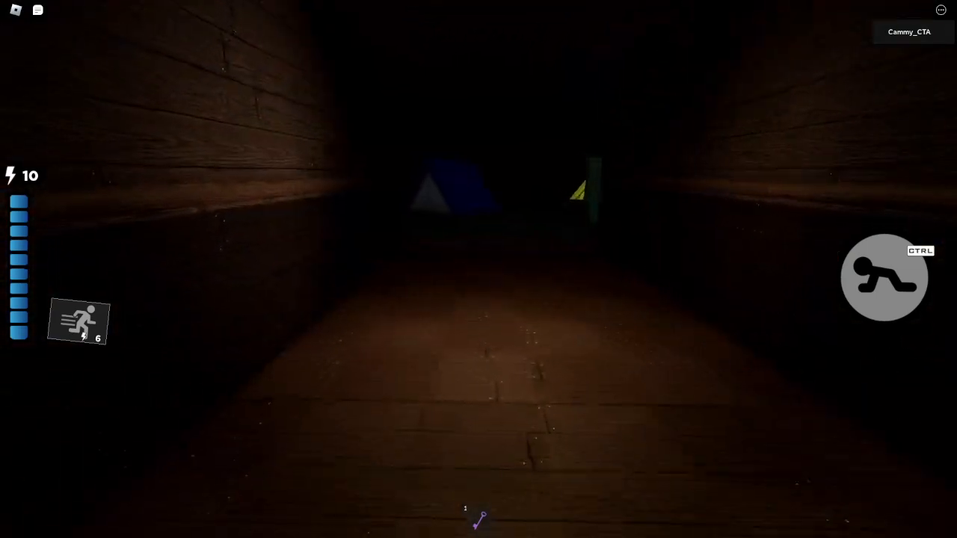
{"action": "mouse_move", "coordinate": [479, 270]}
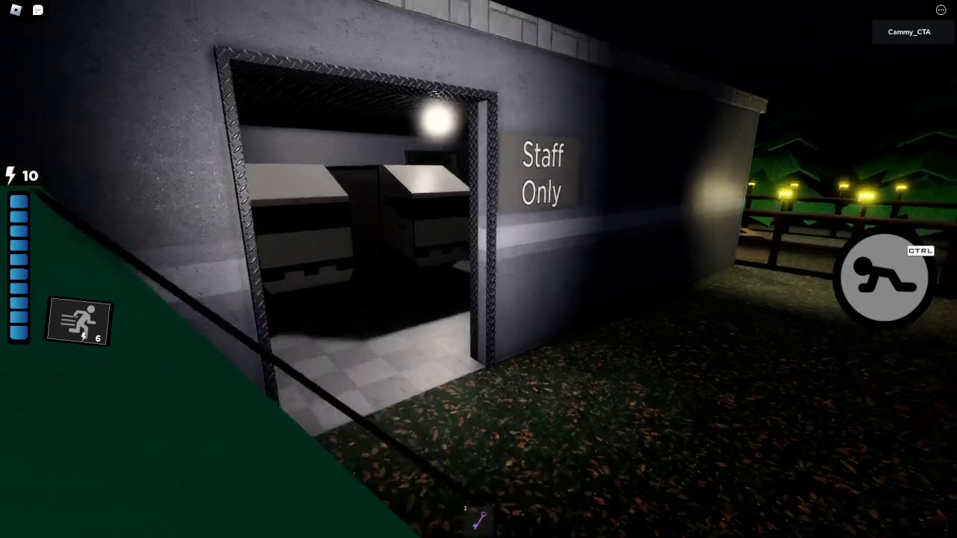
Step: Carry the yellow item past the lockers to its box by the fence as Piggy appears at the gate
{"action": "key", "text": "w"}
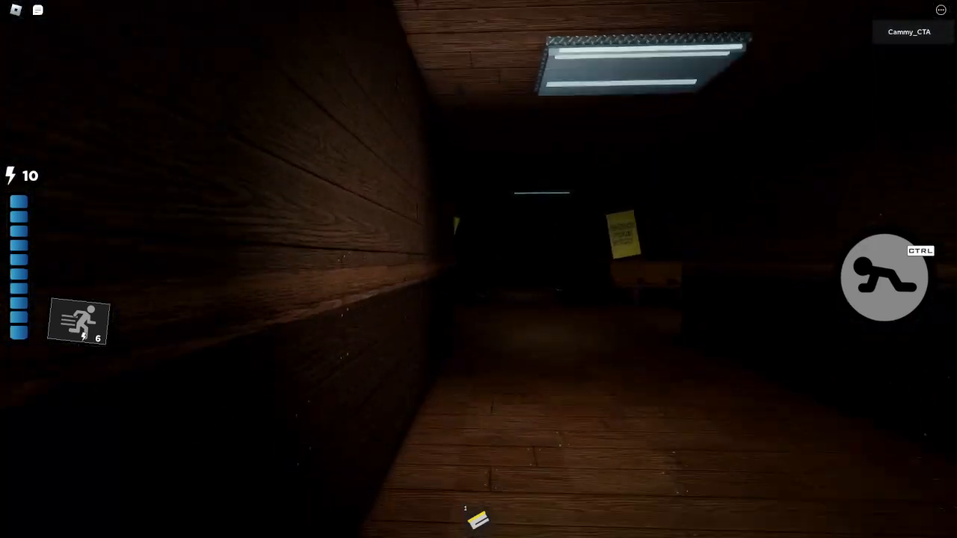
{"action": "mouse_move", "coordinate": [478, 269]}
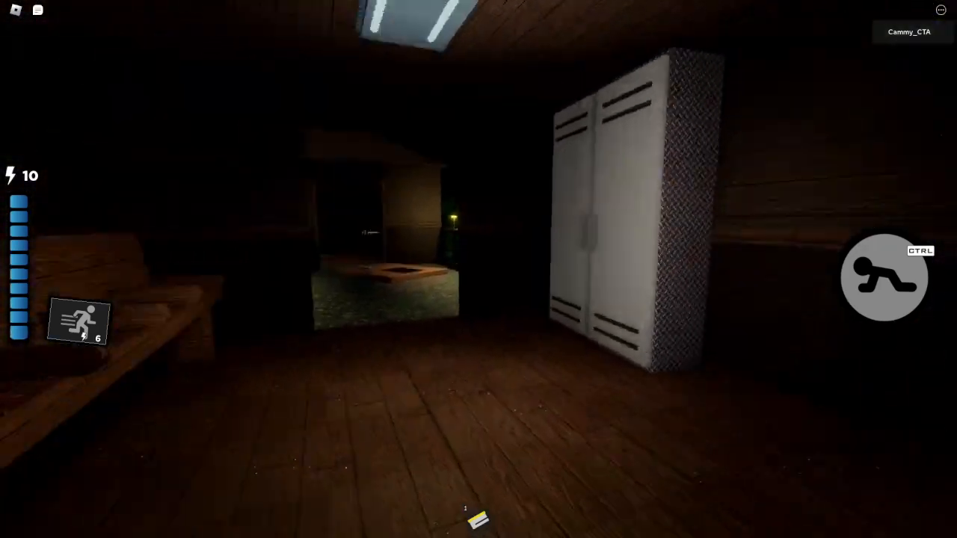
{"action": "mouse_move", "coordinate": [479, 269]}
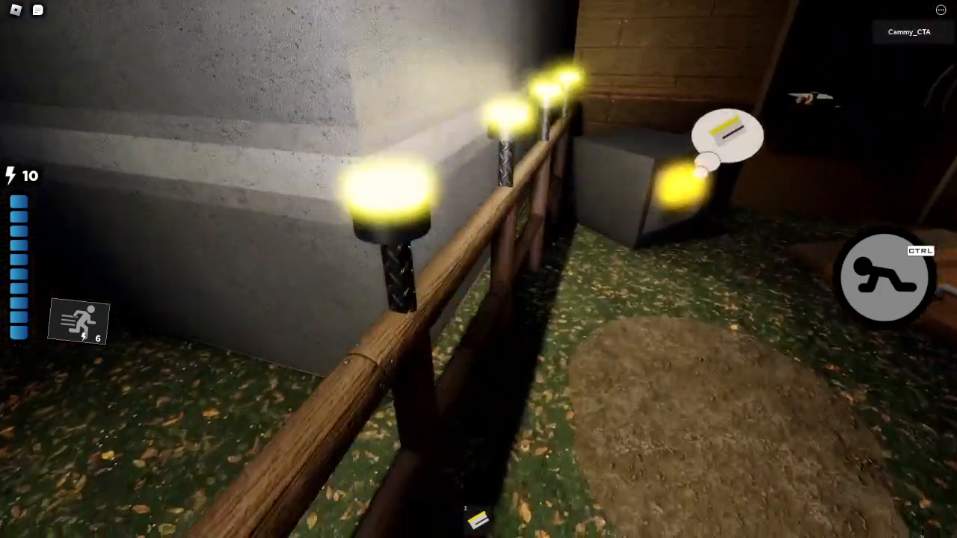
{"action": "mouse_move", "coordinate": [479, 269]}
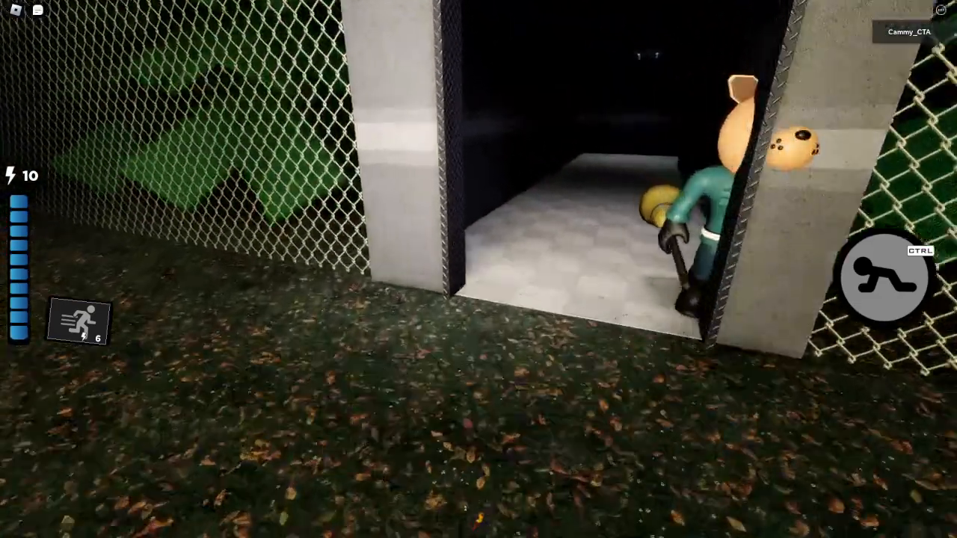
{"action": "mouse_move", "coordinate": [478, 269]}
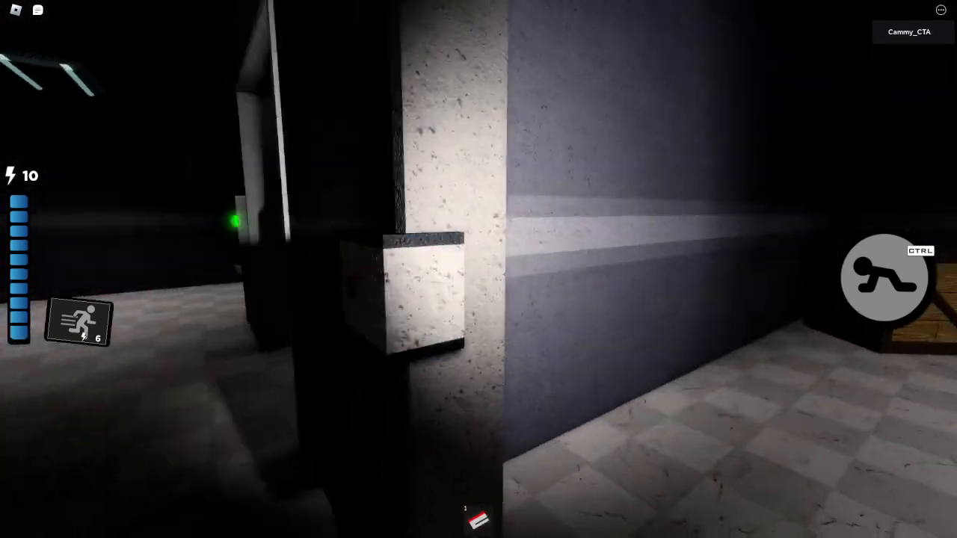
{"action": "mouse_move", "coordinate": [479, 269]}
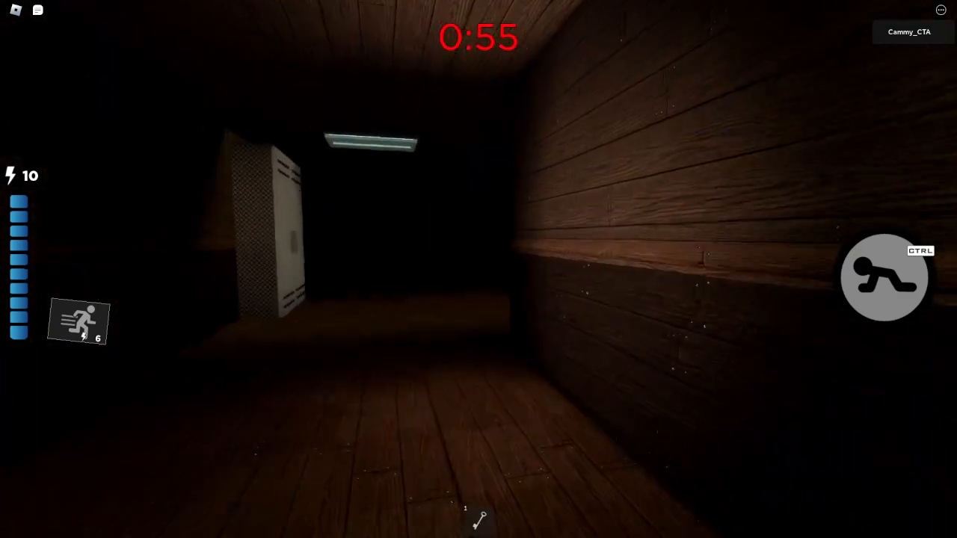
Step: Sprint through the wooden cabin hallways as the red countdown drops below a minute
{"action": "key", "text": "w"}
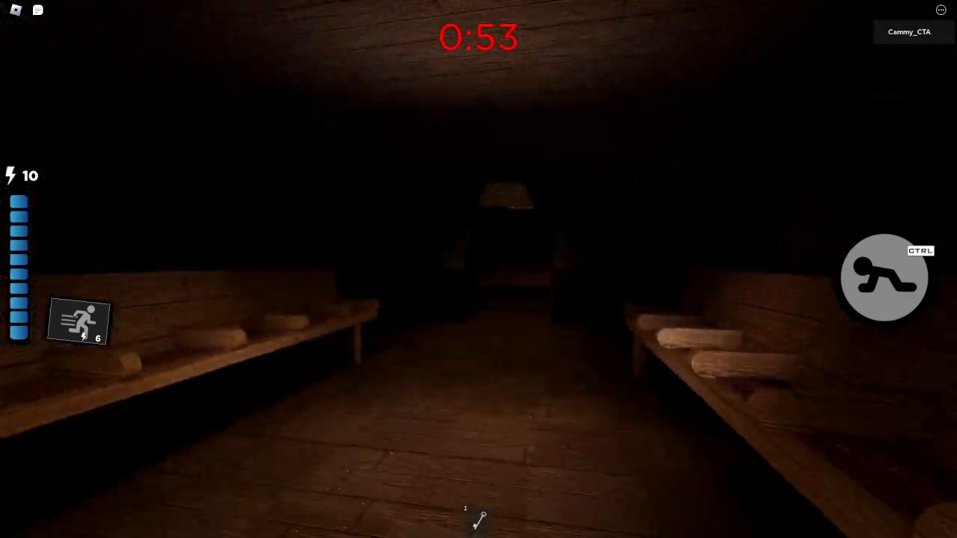